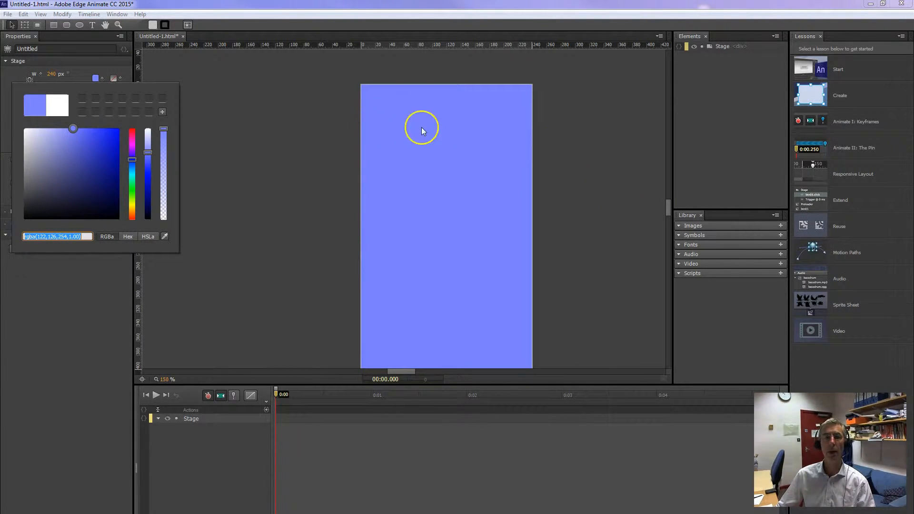
mouse_move(477, 377)
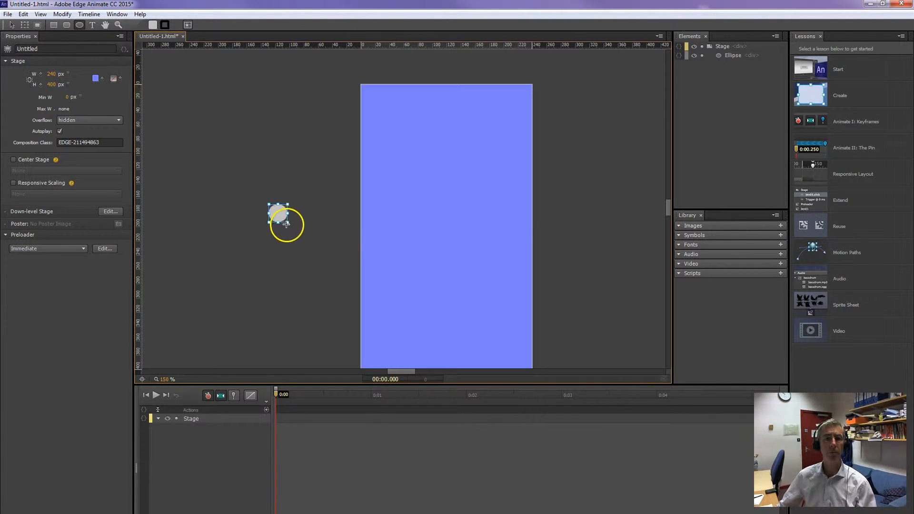
Step: Fill the newly drawn circle with yellow and give it a 4px blur
click(285, 221)
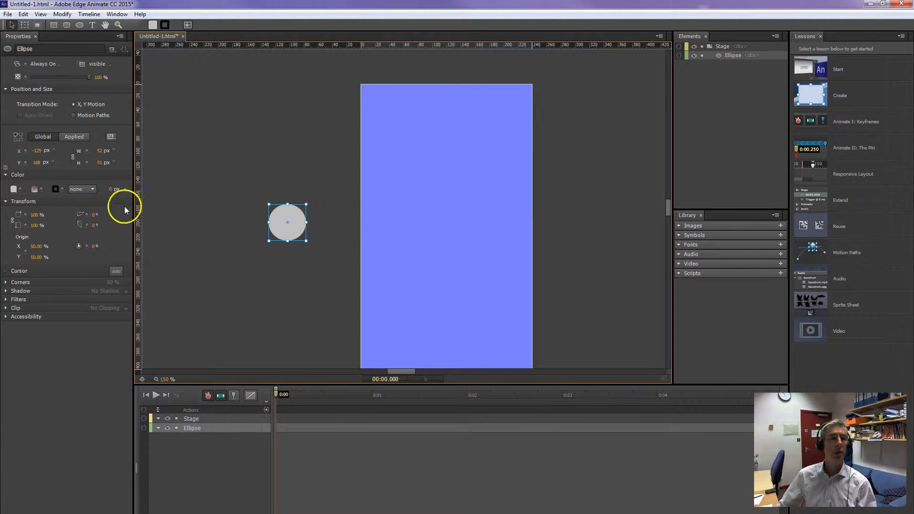
mouse_move(144, 234)
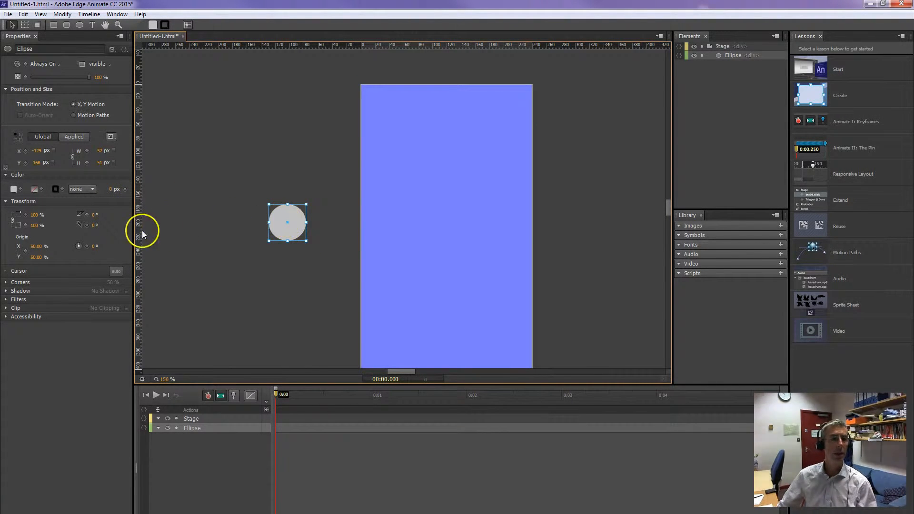
click(18, 189)
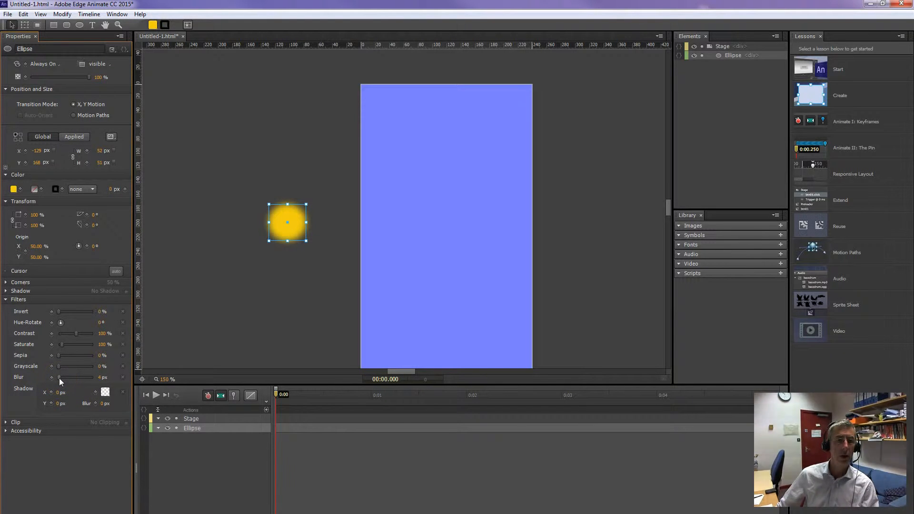
Step: Raise the sun's blur to 12px and move it onto the stage's top-right edge
drag(58, 377, 75, 377)
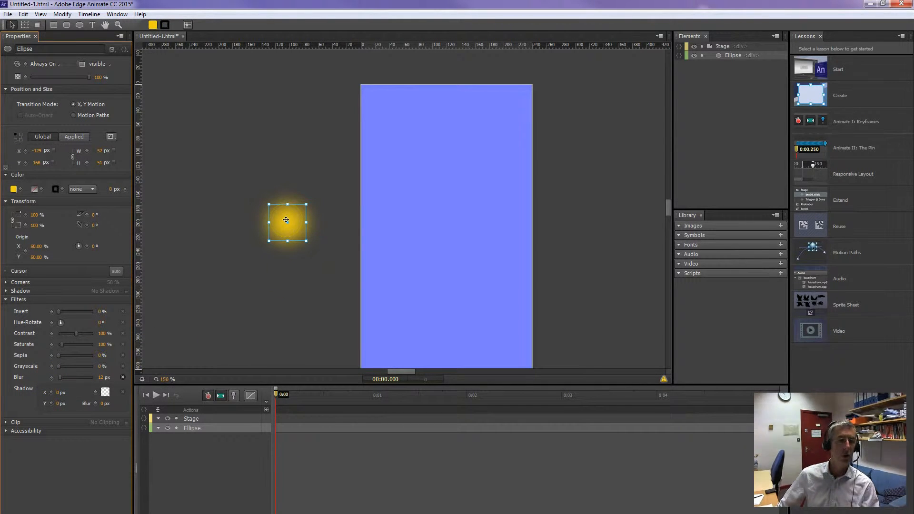
drag(285, 221, 535, 148)
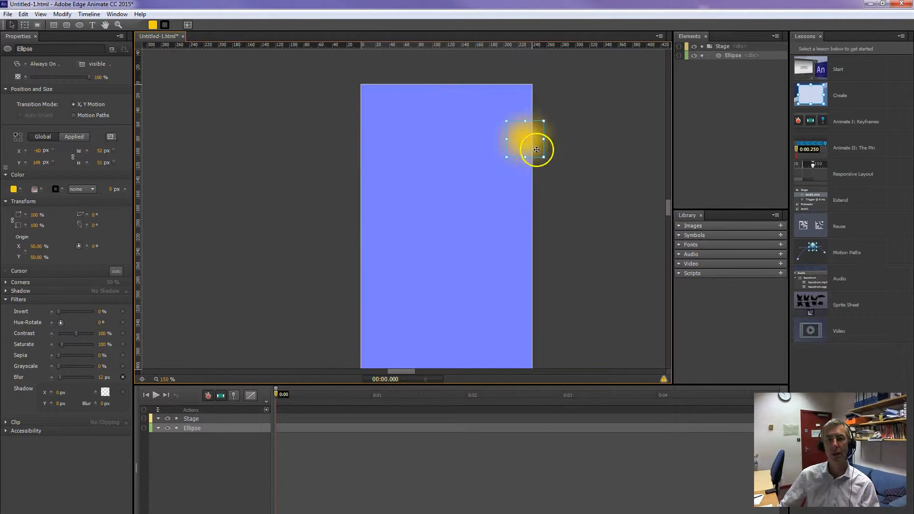
Step: Place the sun off the stage's left side and key its location through to 10 seconds
drag(537, 149, 335, 218)
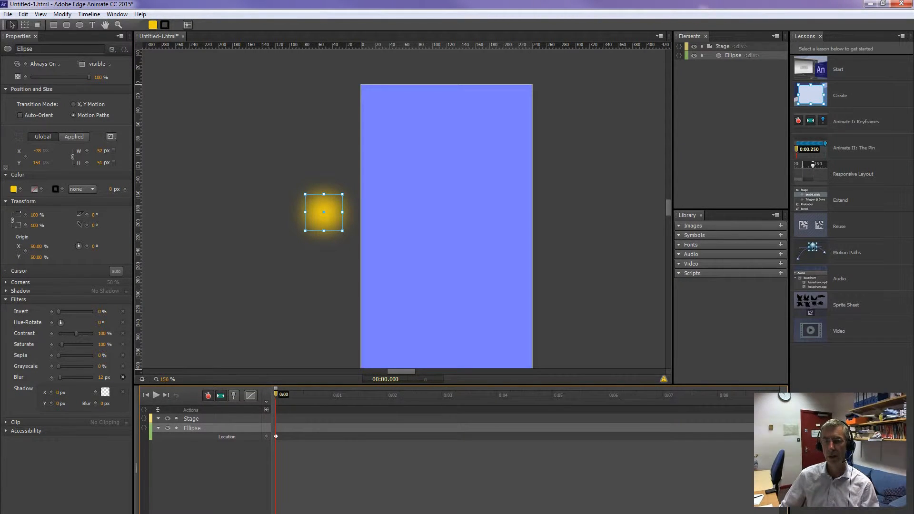
click(595, 394)
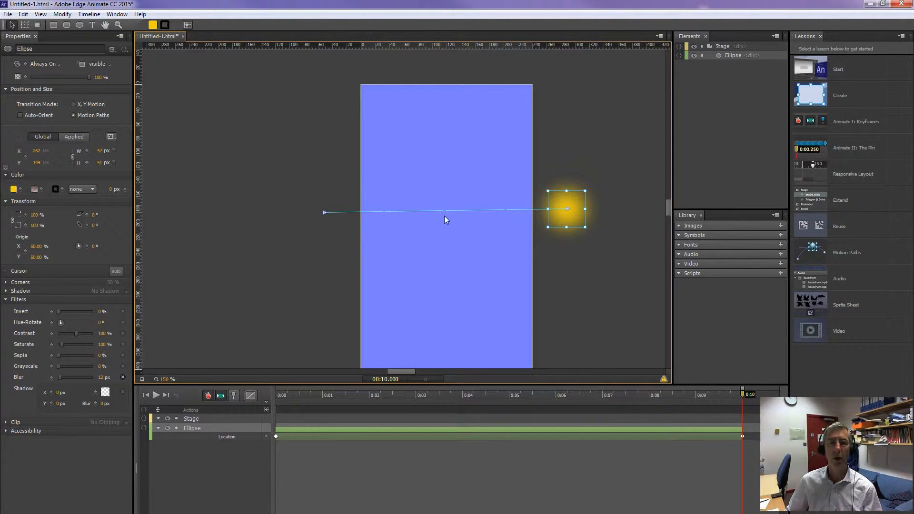
Step: Bend the sun's motion path into a high arch and return the playhead to 0s
drag(444, 209, 445, 114)
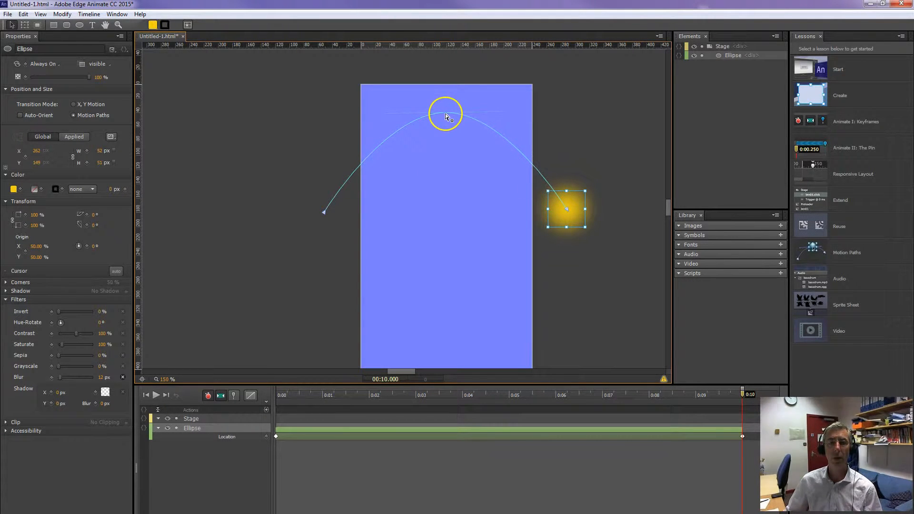
click(275, 394)
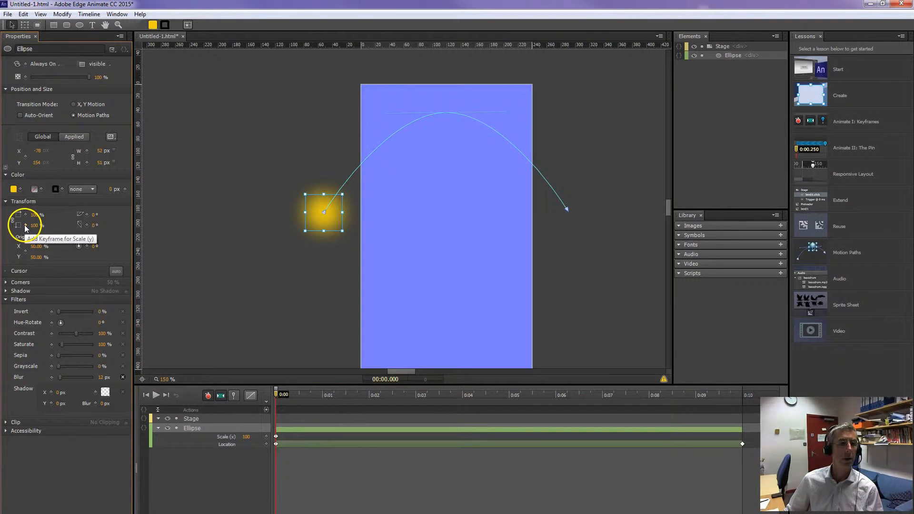
Step: Key the sun's starting vertical scale and scale it to 150% at the animation midpoint
click(18, 226)
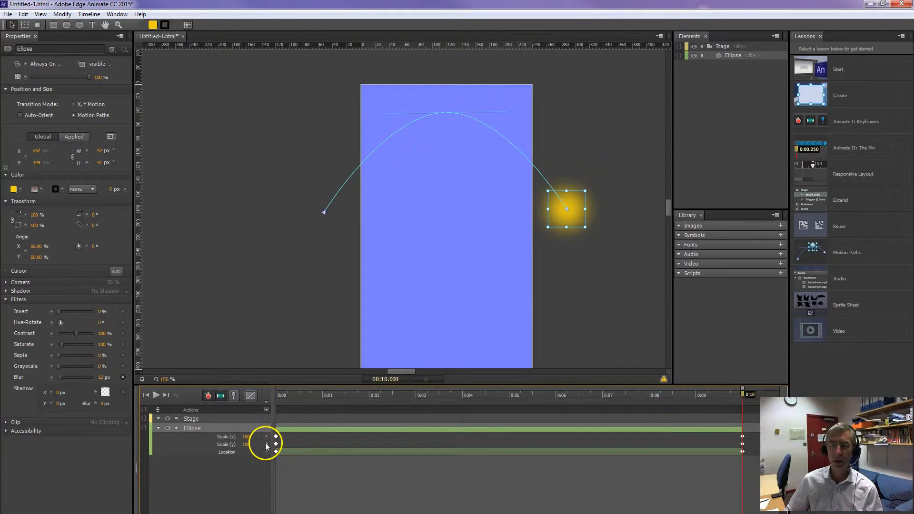
drag(742, 394, 502, 394)
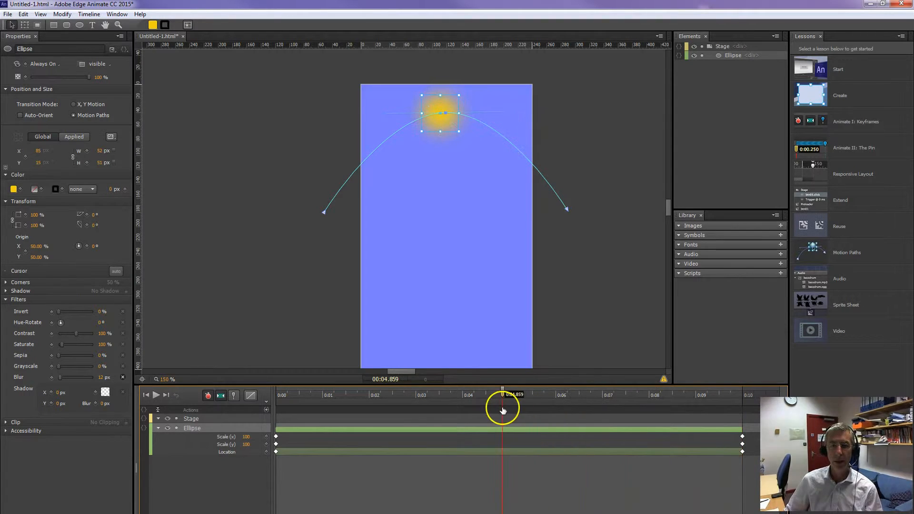
click(509, 394)
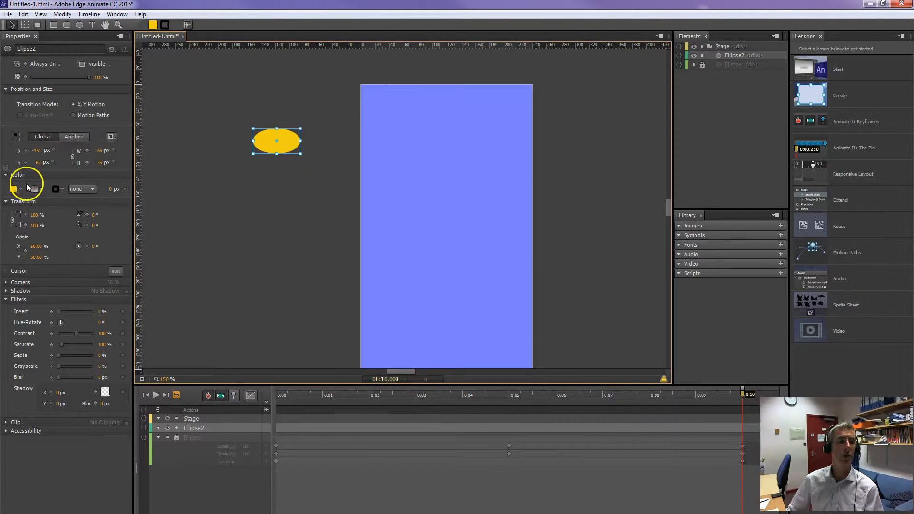
Step: Fill the new ellipse white and position six overlapping copies into a cloud left of the stage
click(13, 188)
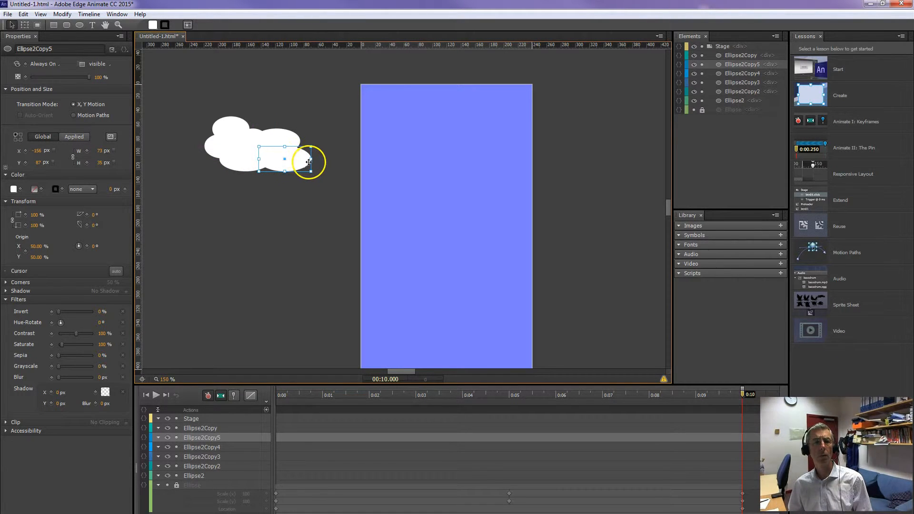
drag(309, 162, 285, 159)
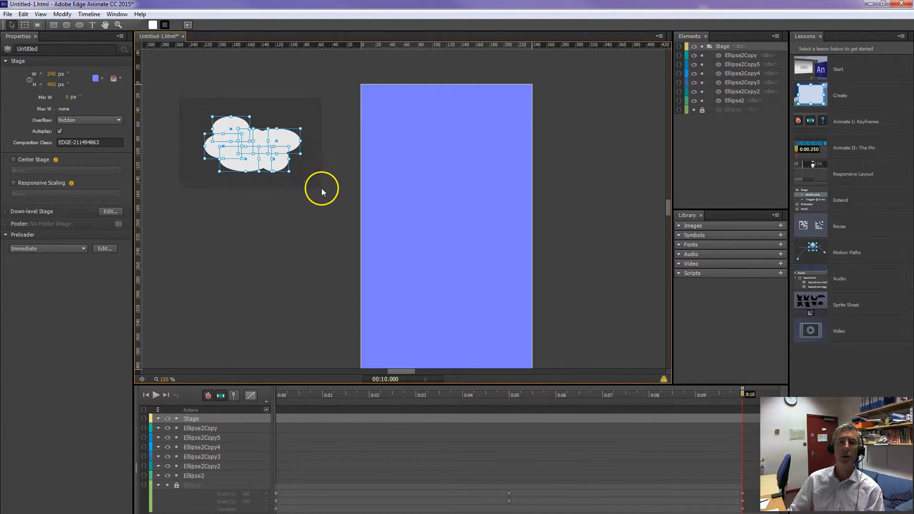
Step: Dock the Elements panel beside Lessons and rename the ellipse element to Sun
click(741, 55)
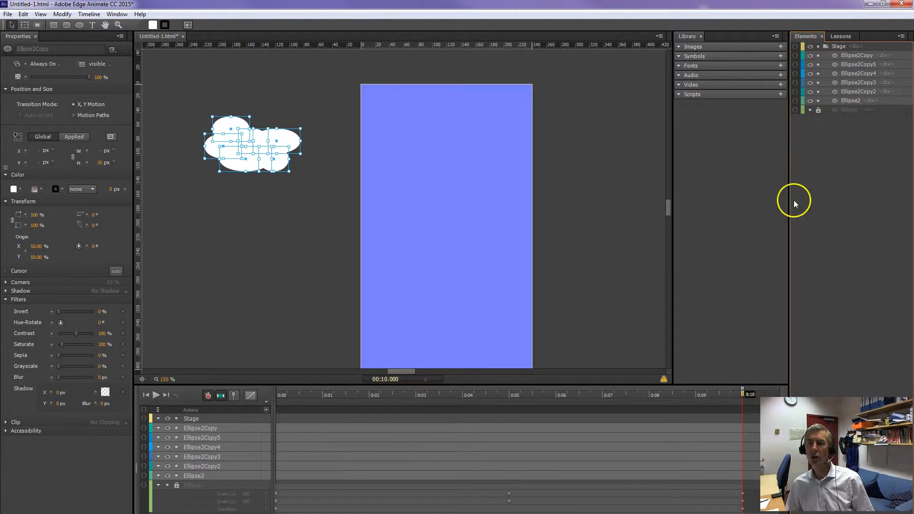
click(850, 109)
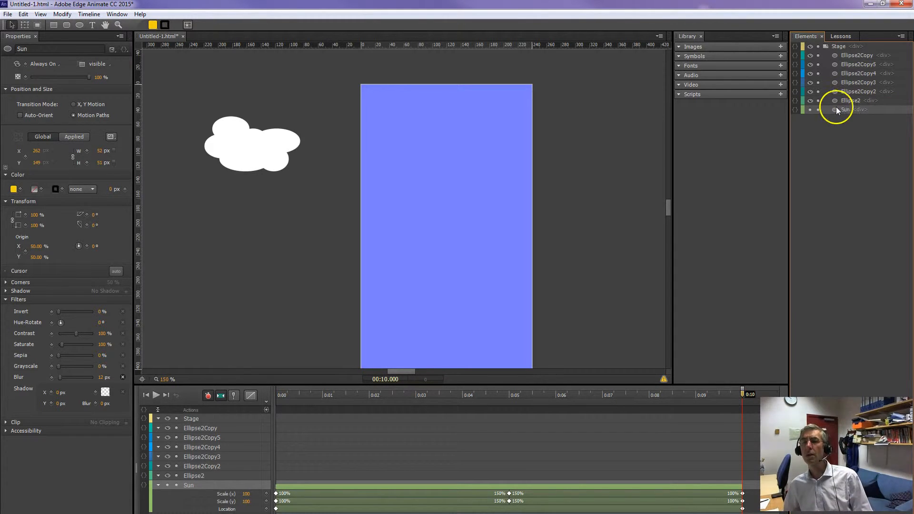
Step: Group the six cloud ellipses into a DIV from the context menu and select the group
right_click(251, 143)
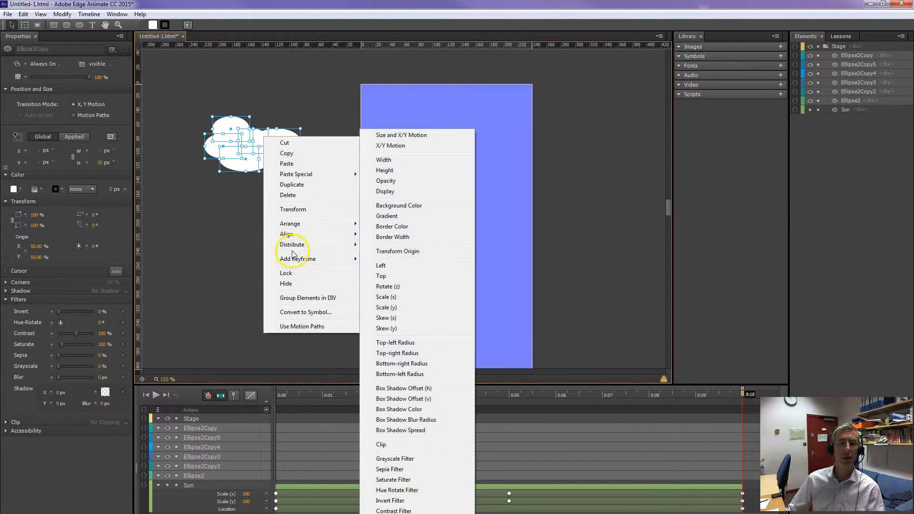
mouse_move(307, 297)
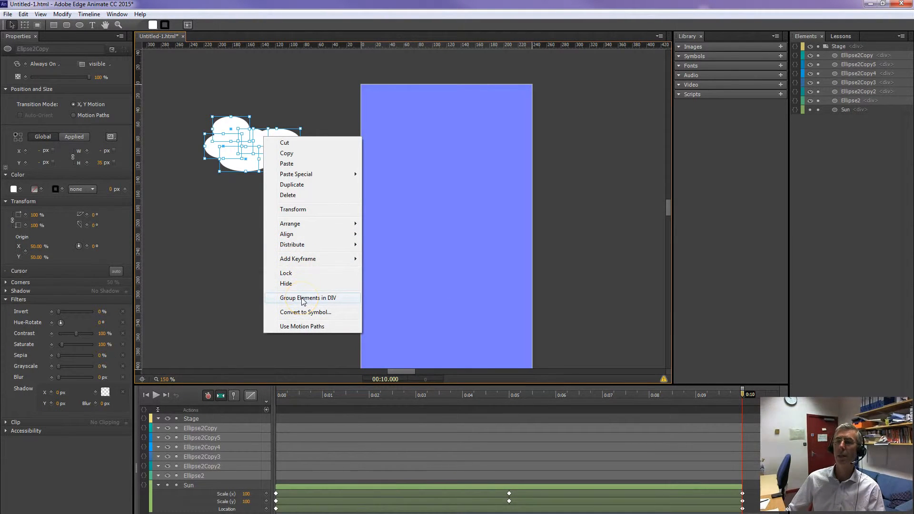
click(307, 297)
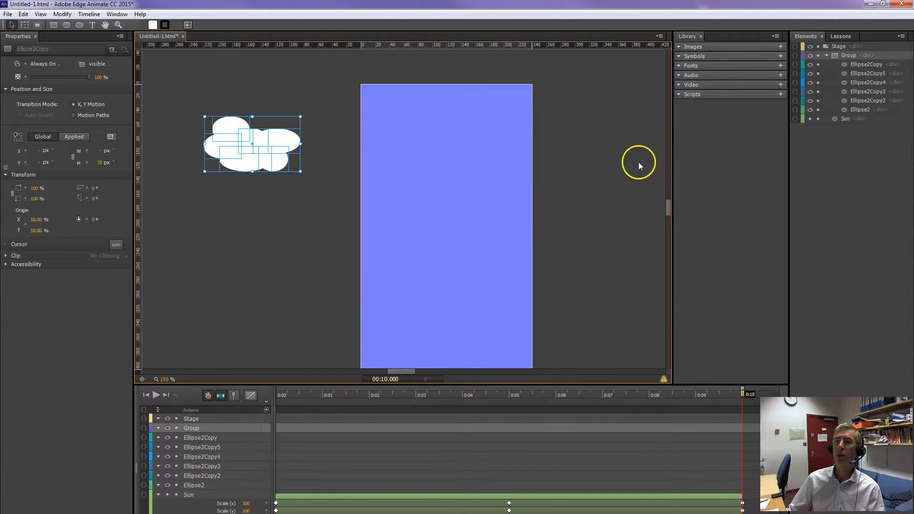
Step: Move the cloud group top right, place its copy over the upper stage, and select the extra cloud
drag(253, 144, 530, 117)
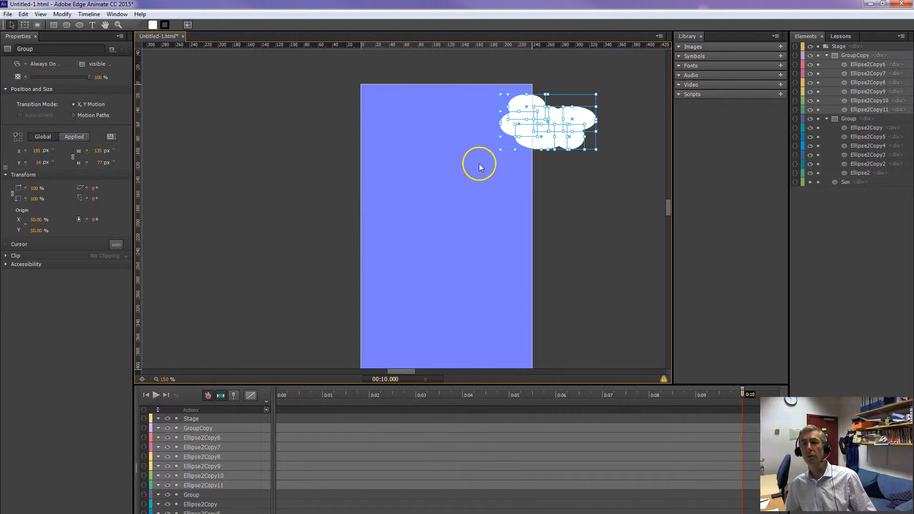
drag(548, 123, 452, 161)
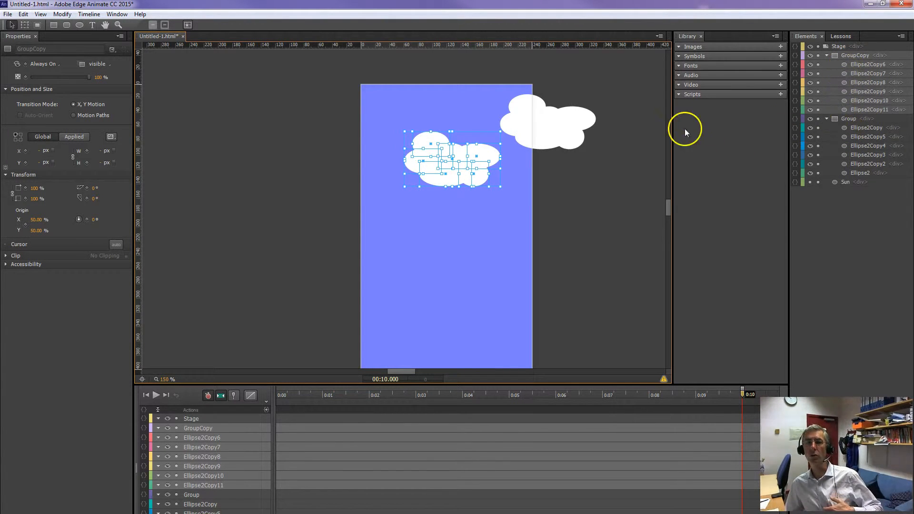
click(849, 119)
text(c)
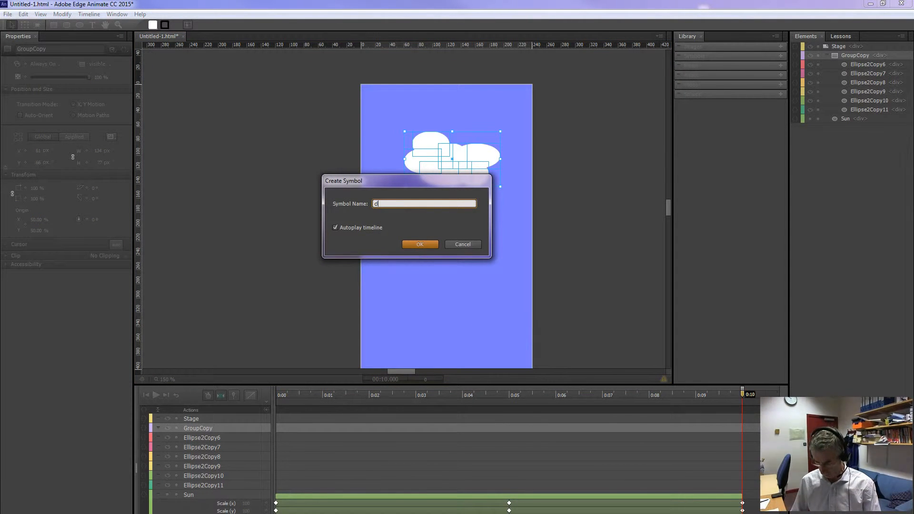
Step: Convert the cloud group to symbol 'cloud1' and drag three instances across the upper stage
click(419, 244)
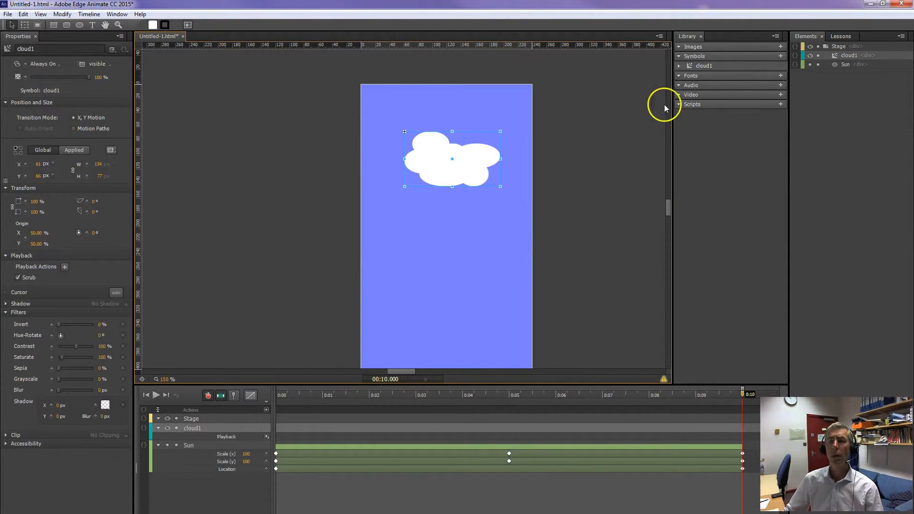
click(703, 65)
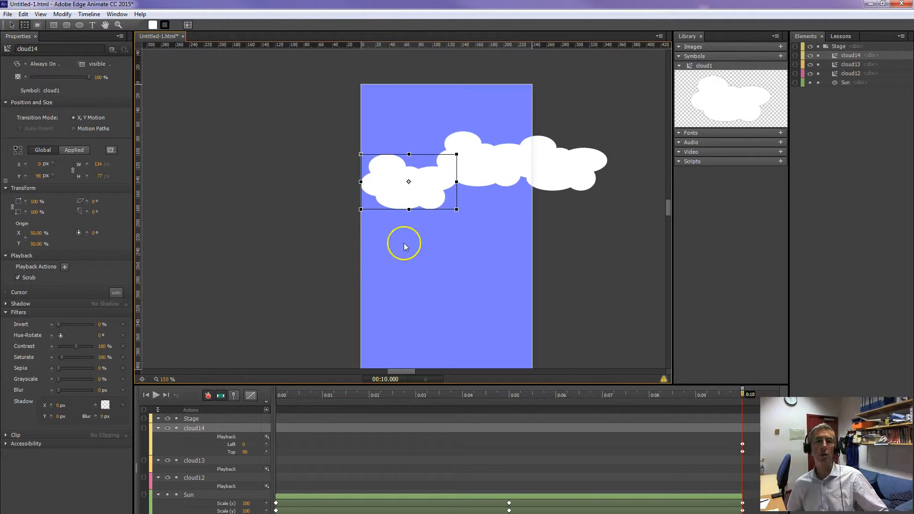
Step: Scale cloud14 to about 135% by 152% and rotate it roughly 204 degrees
drag(402, 247, 344, 160)
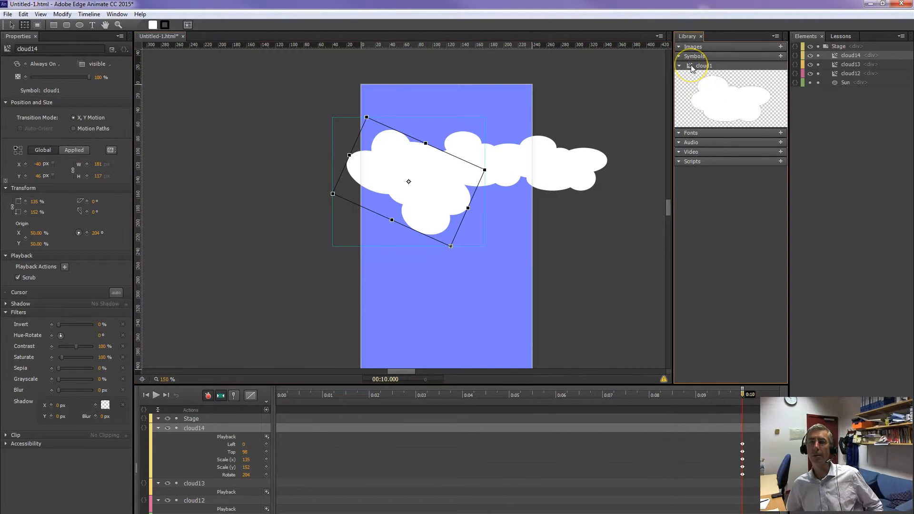
Step: Inside the cloud1 symbol, select GroupCopy and ungroup its ellipses into separate shapes
double_click(704, 65)
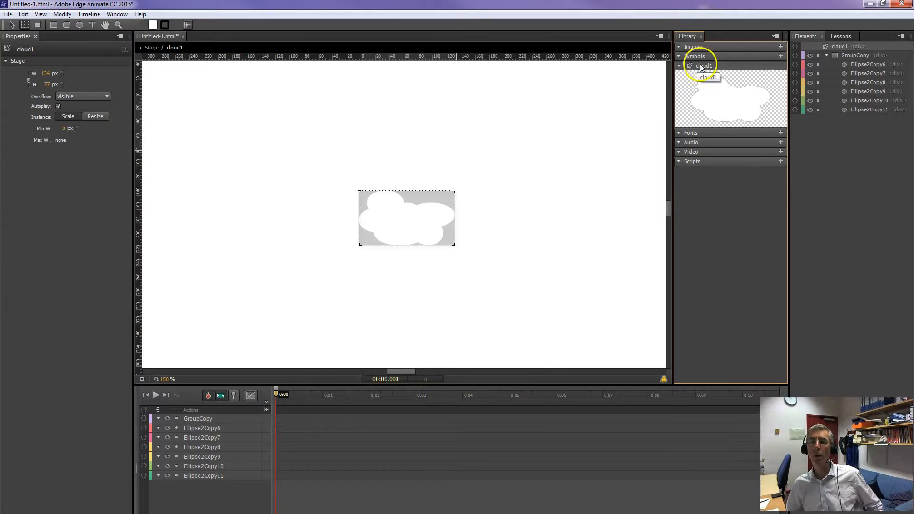
double_click(703, 65)
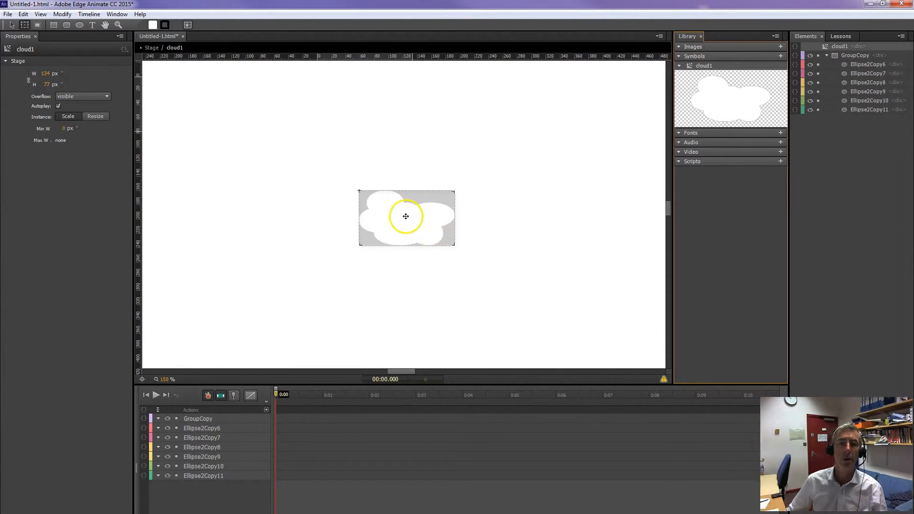
click(405, 217)
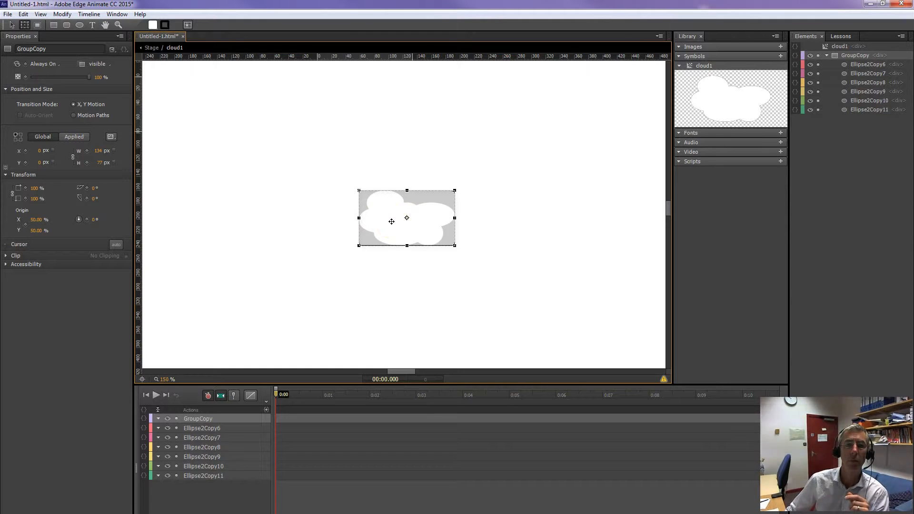
right_click(406, 221)
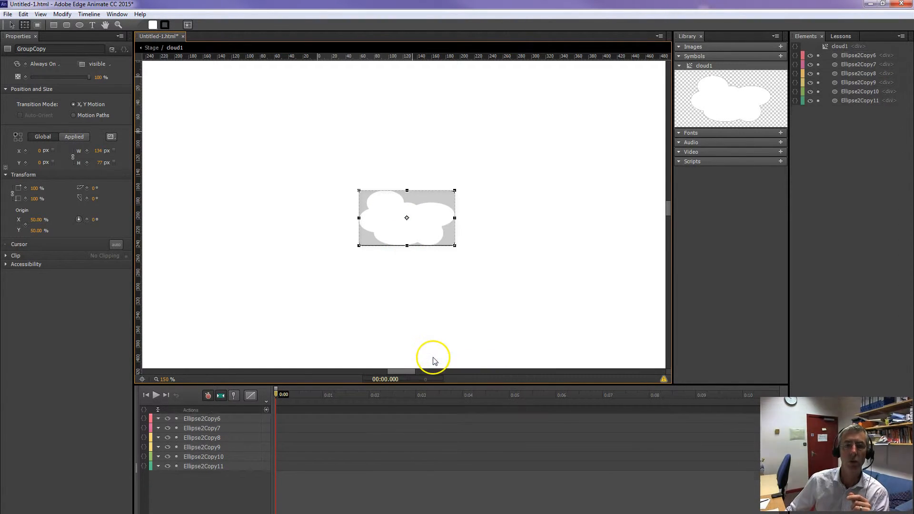
click(384, 204)
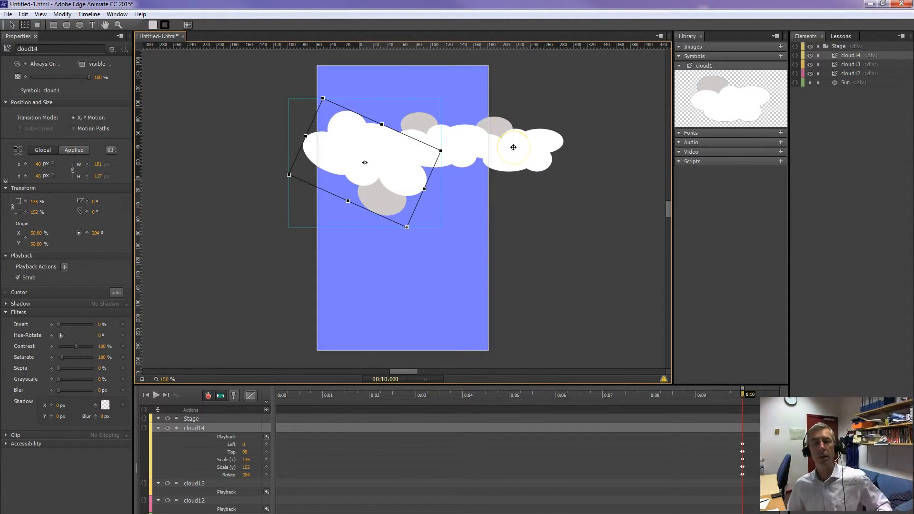
mouse_move(712, 108)
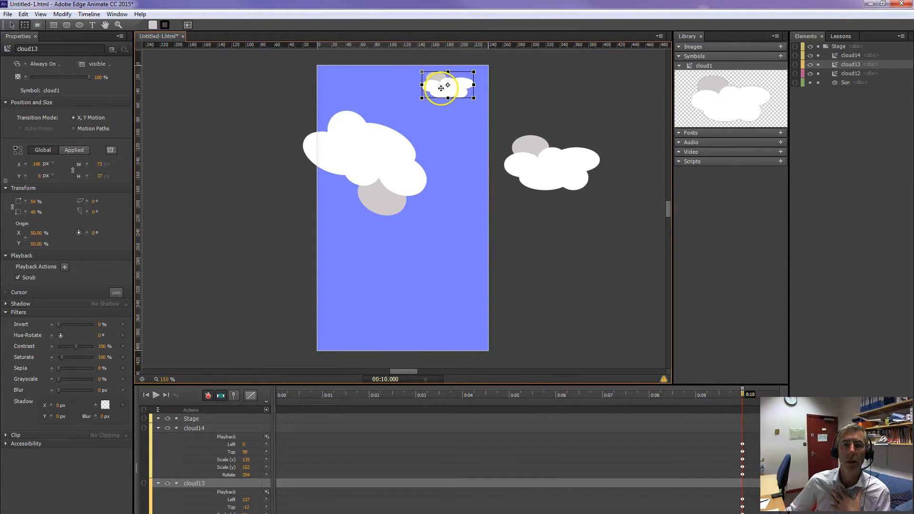
Step: Select the right cloud and drag it onto the stage's right side
click(507, 163)
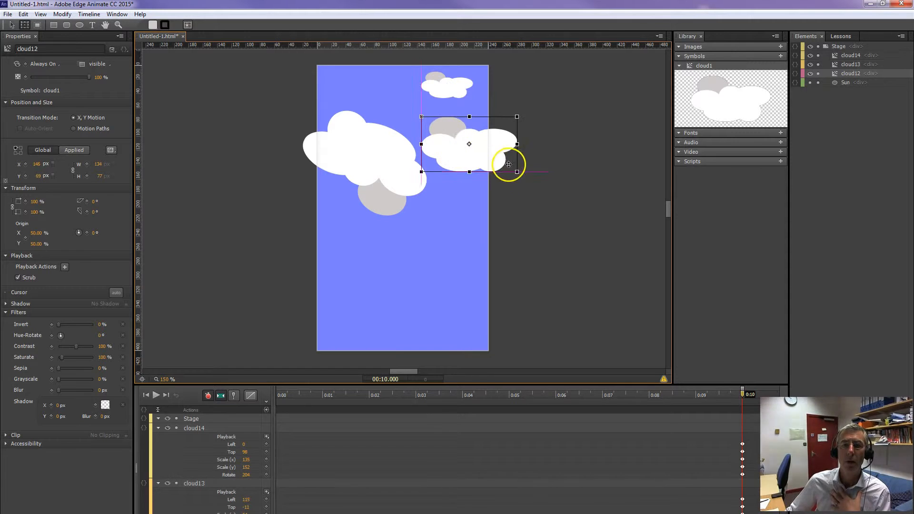
drag(508, 165, 494, 190)
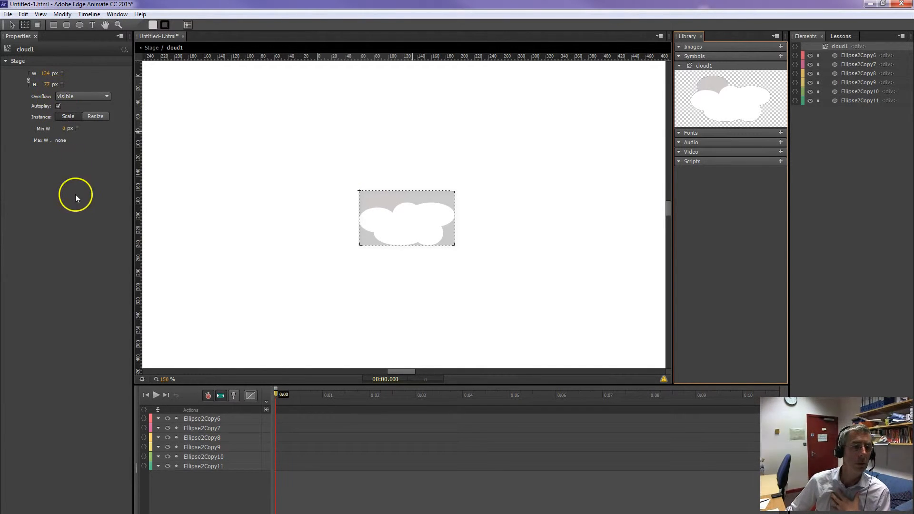
mouse_move(329, 147)
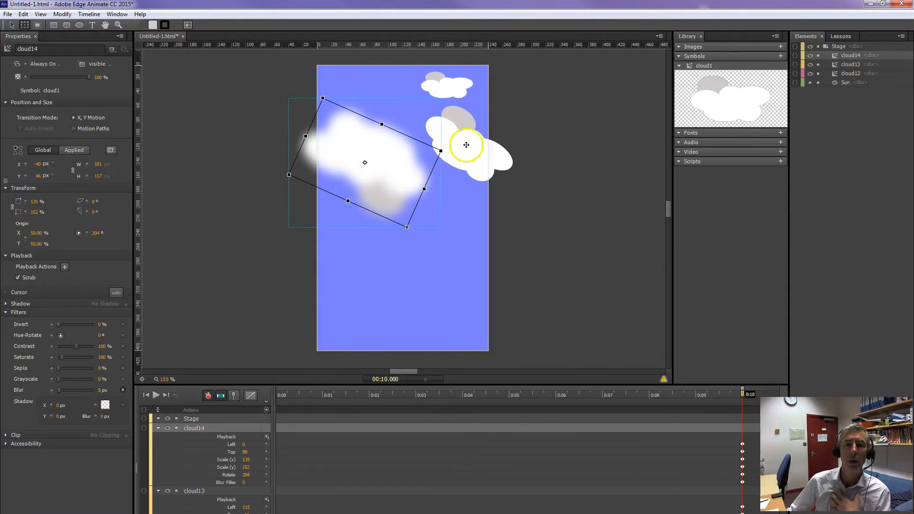
Step: Select the small top-right cloud and set its sepia filter to zero
click(466, 145)
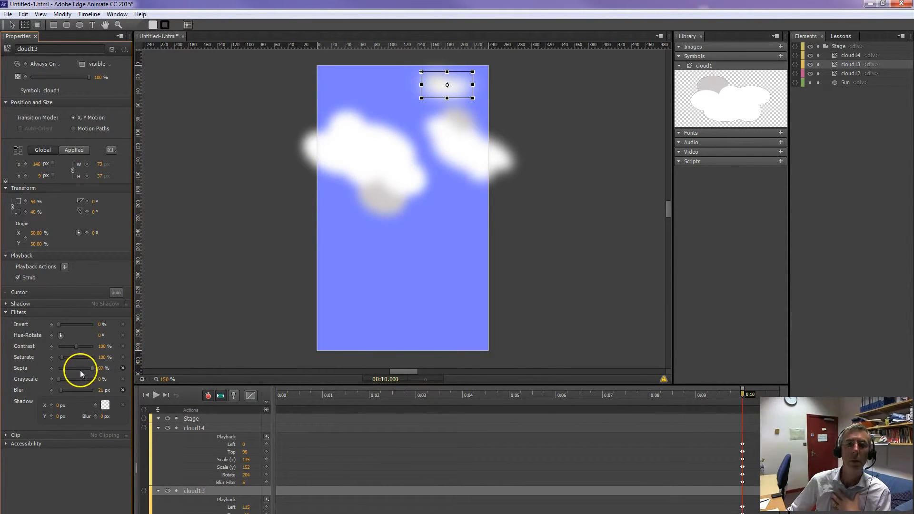
drag(91, 367, 60, 368)
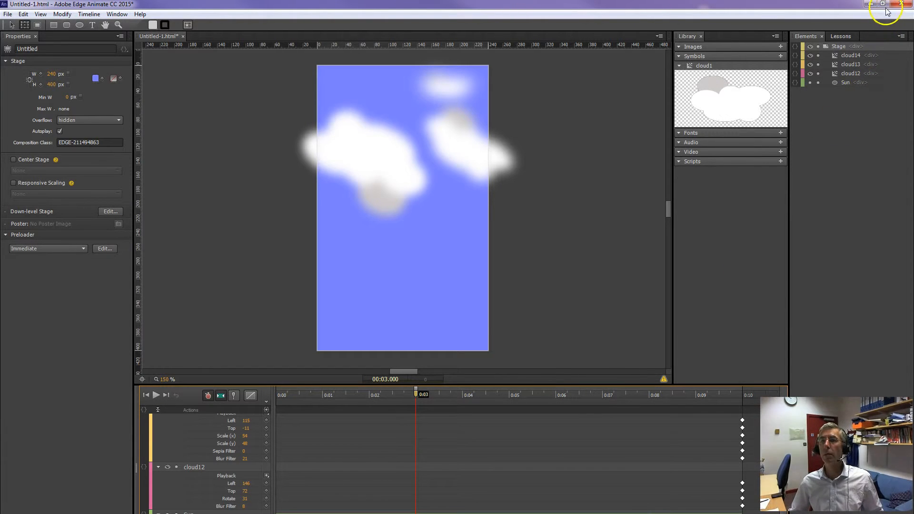
mouse_move(890, 252)
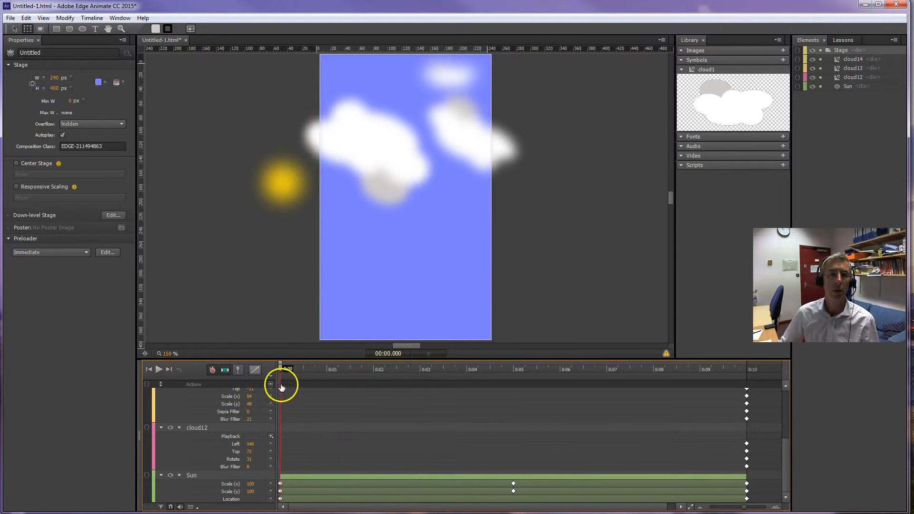
Step: At about two seconds in, lower the large cloud's opacity and cloud13's to 60%
drag(283, 368, 456, 369)
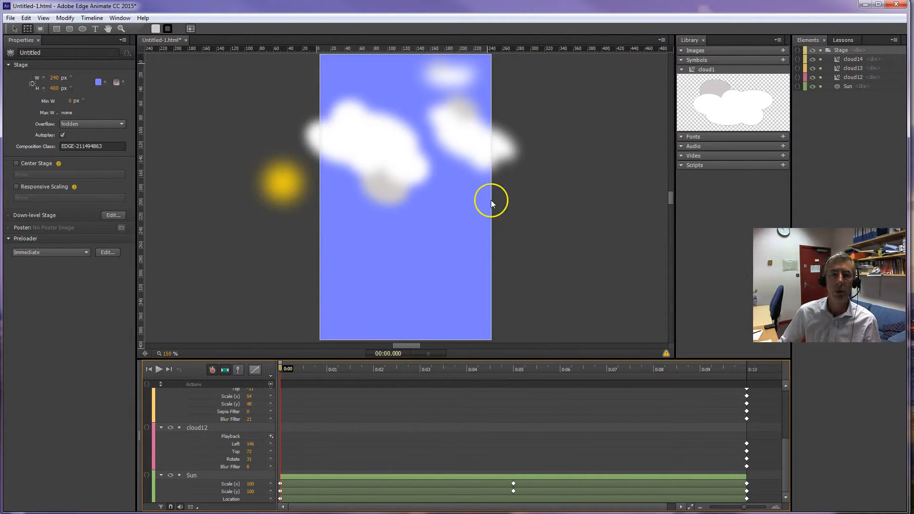
click(370, 151)
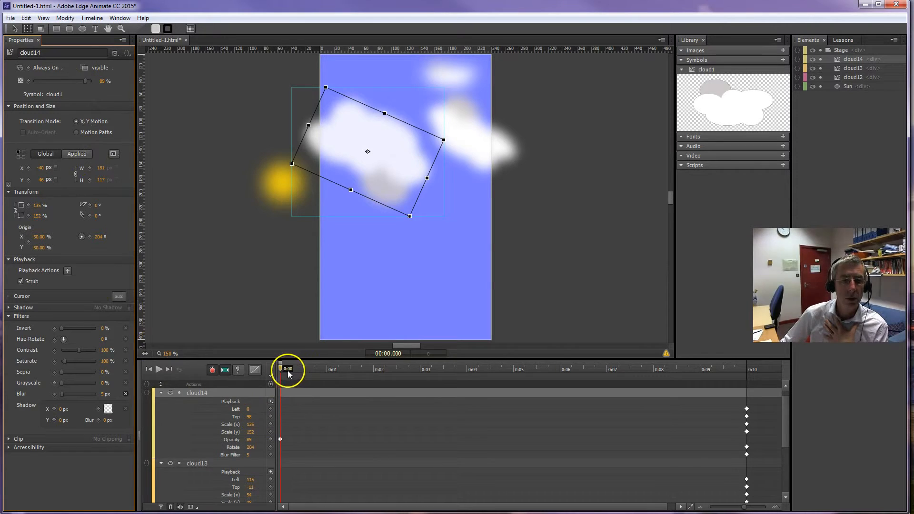
drag(286, 368, 347, 369)
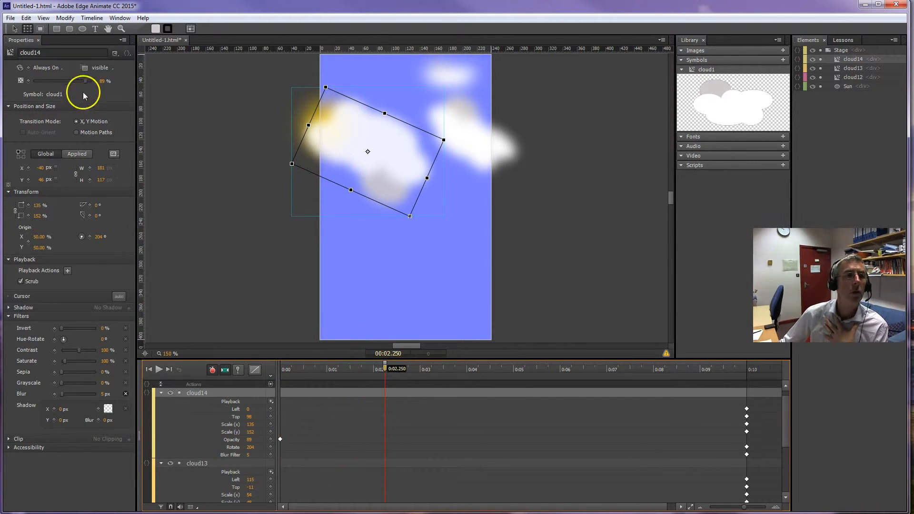
drag(74, 80, 81, 80)
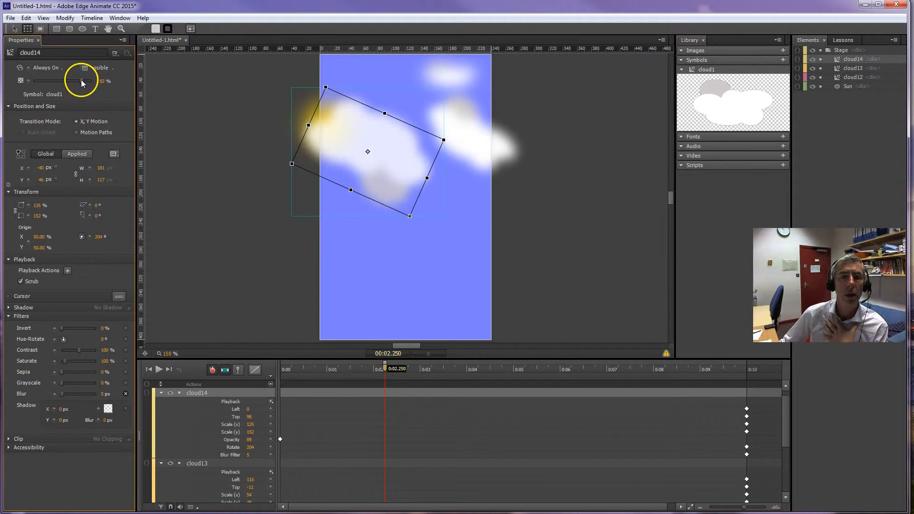
drag(85, 81, 78, 81)
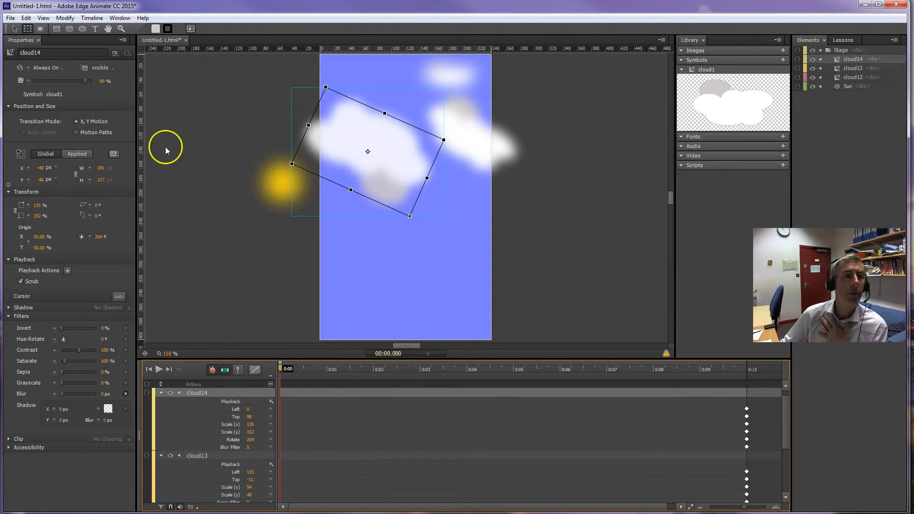
drag(91, 81, 81, 81)
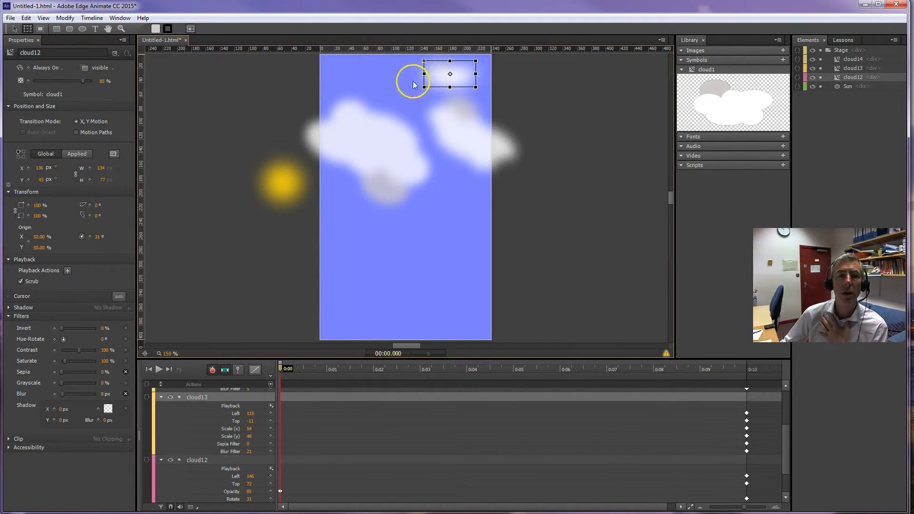
click(449, 74)
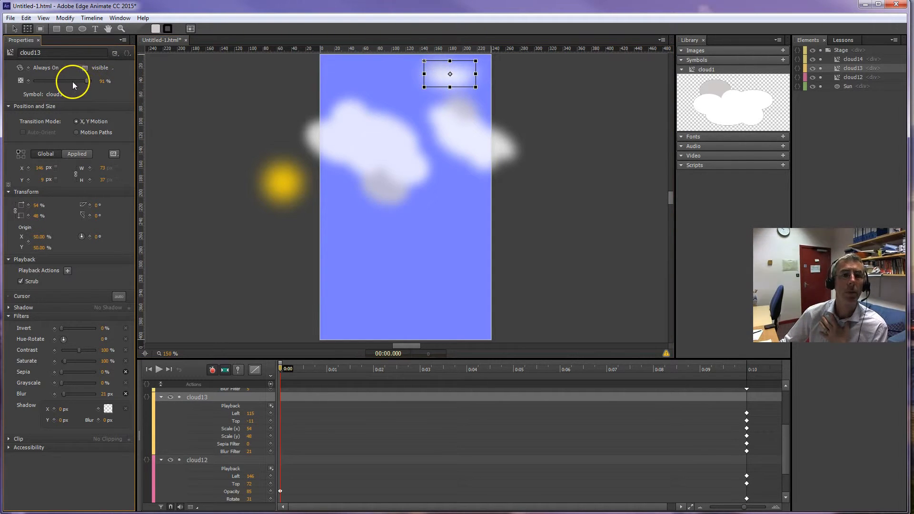
drag(76, 80, 63, 80)
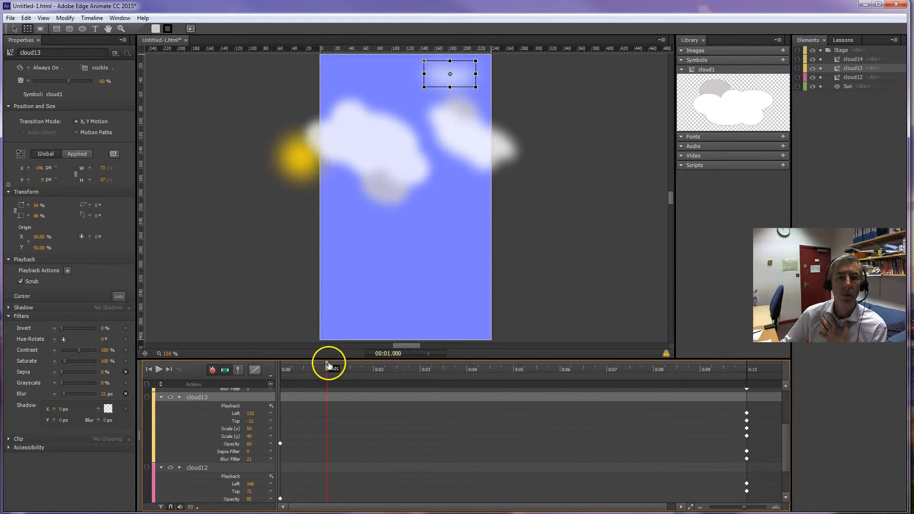
drag(327, 361, 455, 361)
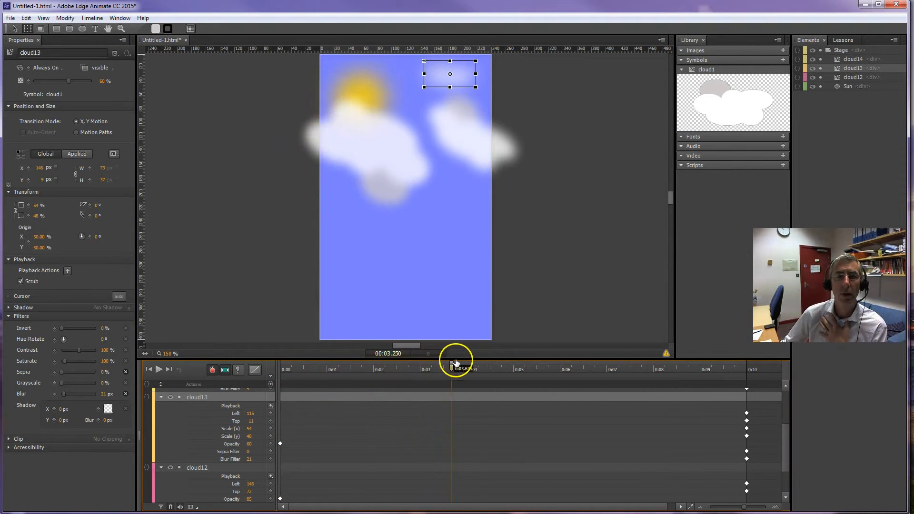
drag(455, 368, 587, 369)
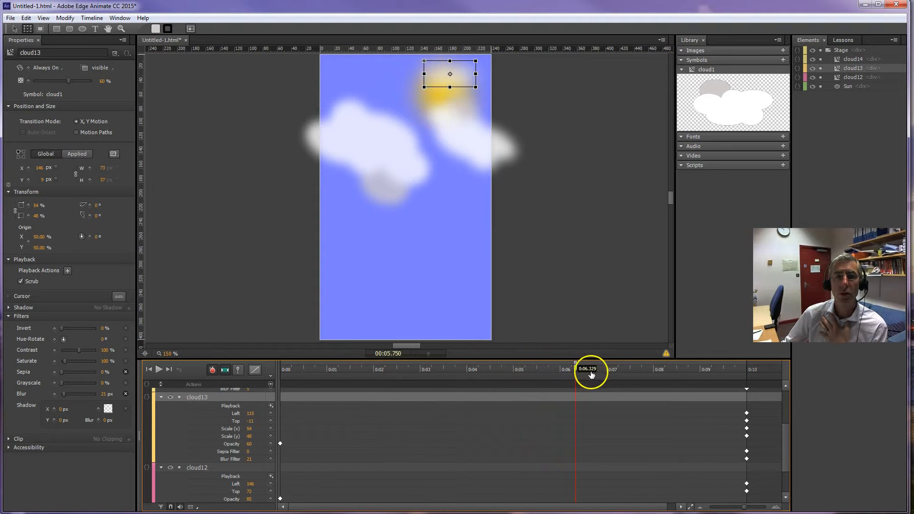
drag(589, 368, 694, 369)
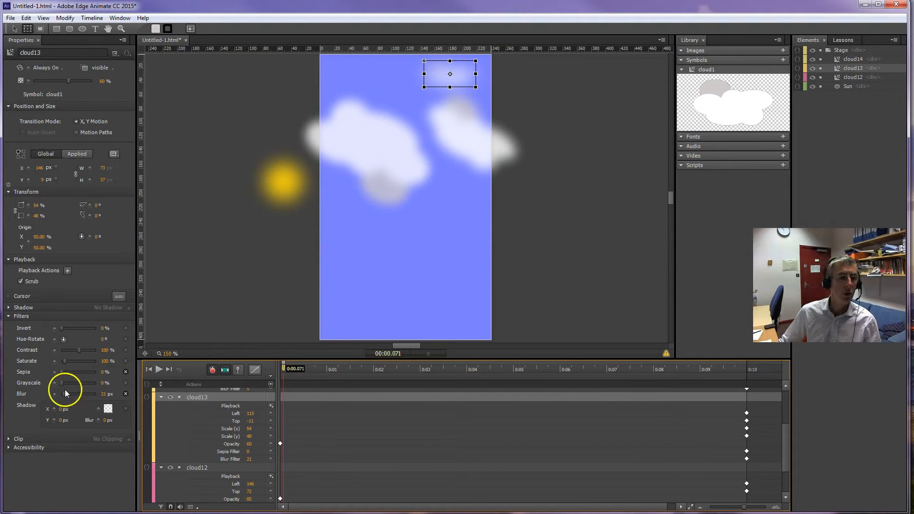
mouse_move(54, 398)
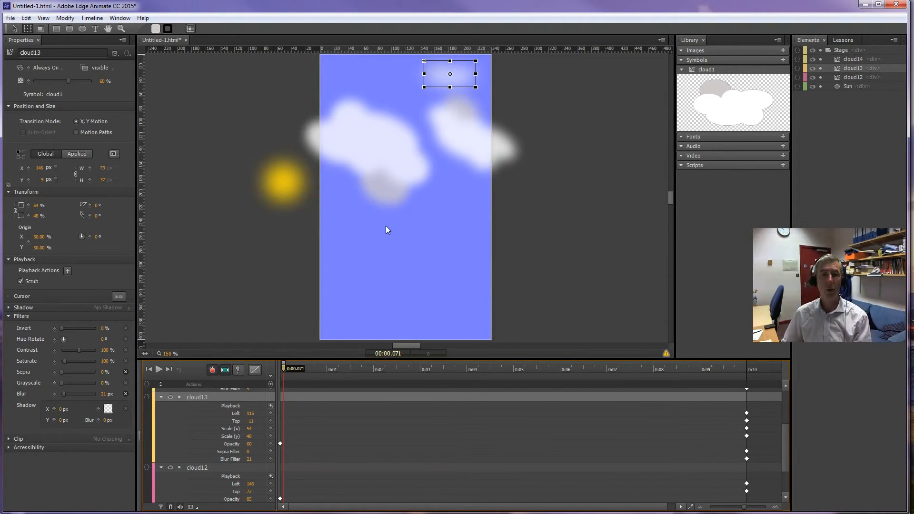
click(10, 17)
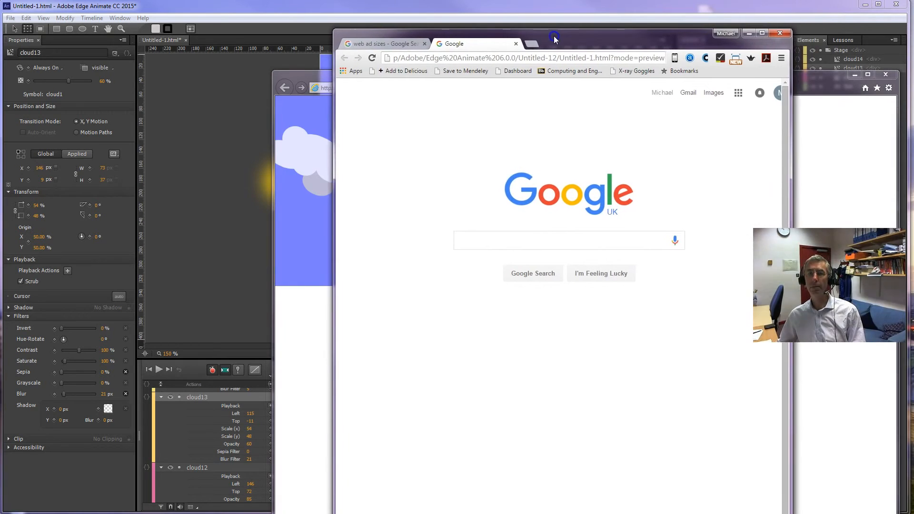
Step: Arrange the Chrome and other browser preview windows side by side
drag(554, 36, 602, 49)
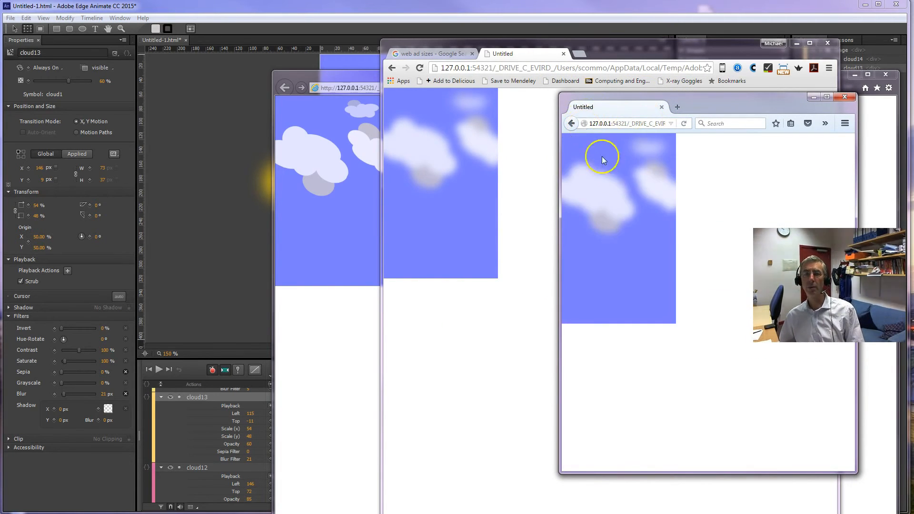
mouse_move(625, 202)
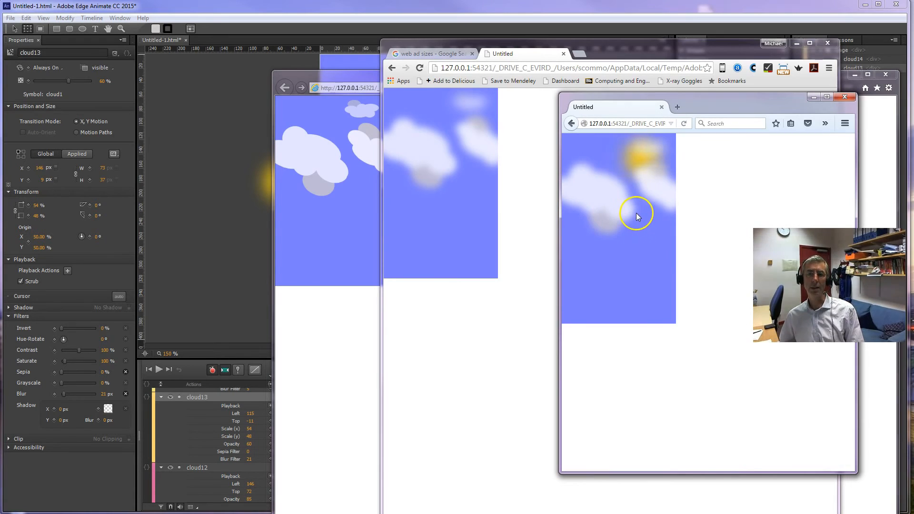
mouse_move(652, 208)
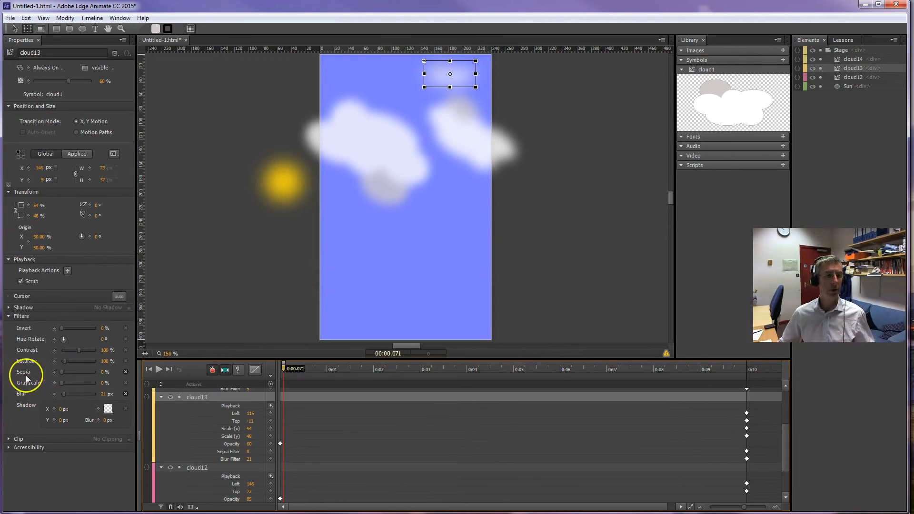
mouse_move(26, 361)
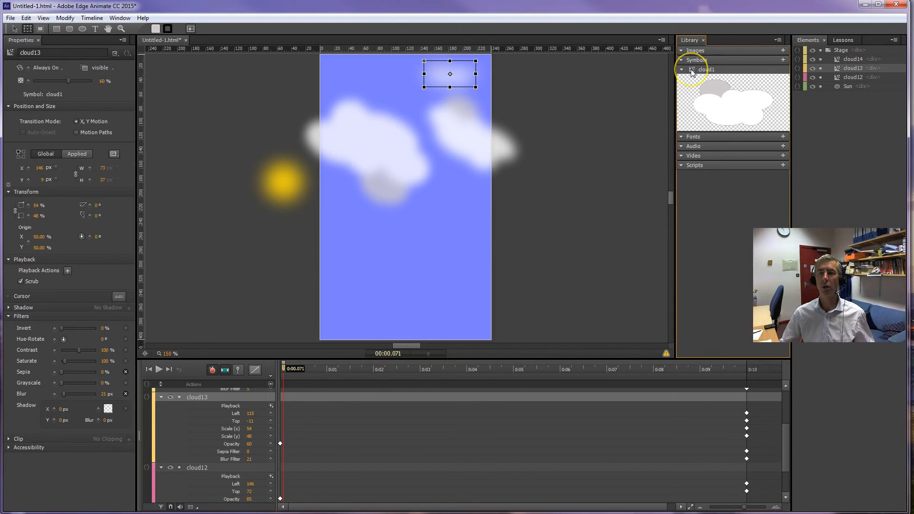
double_click(705, 70)
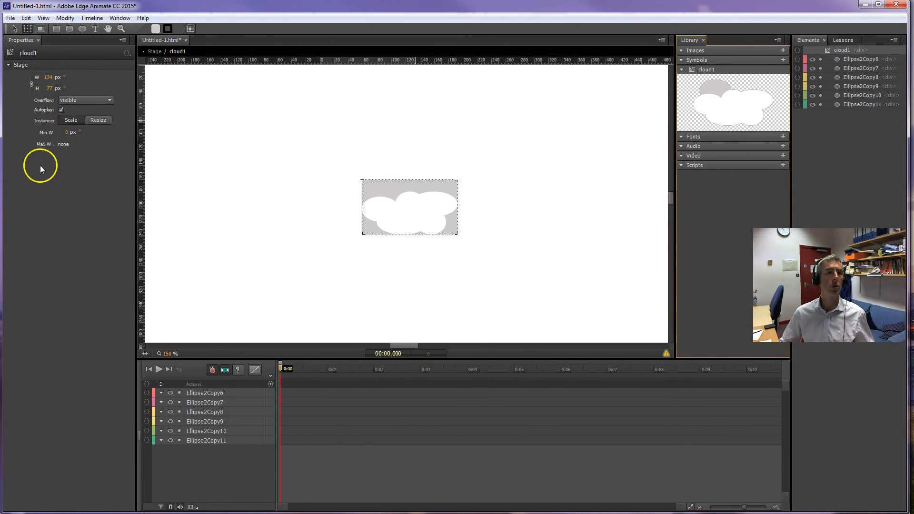
mouse_move(69, 154)
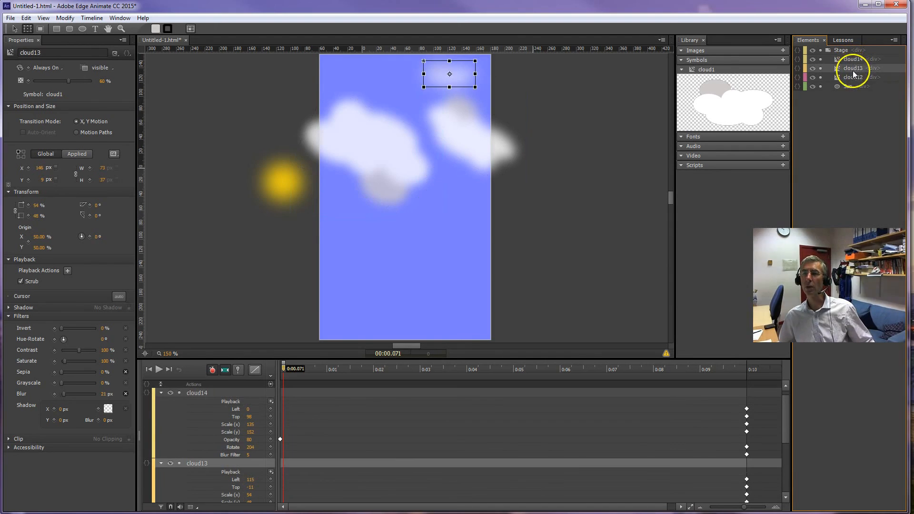
click(852, 77)
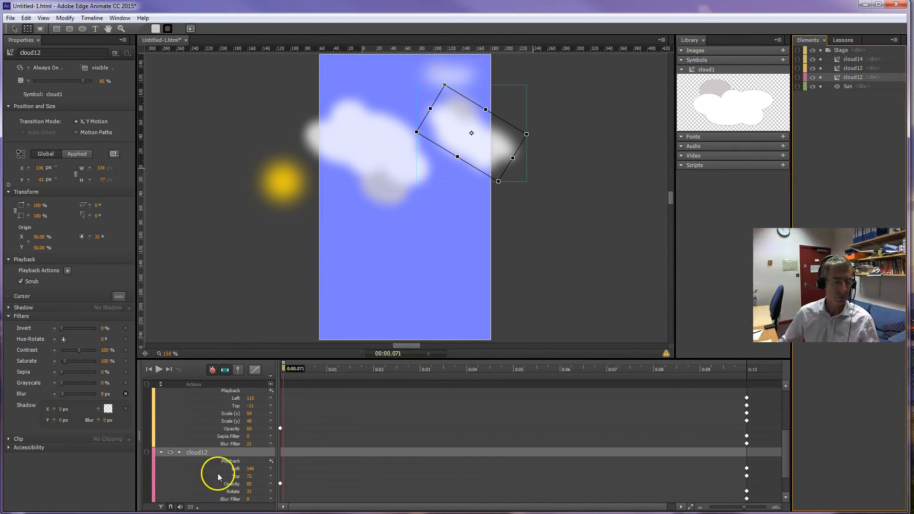